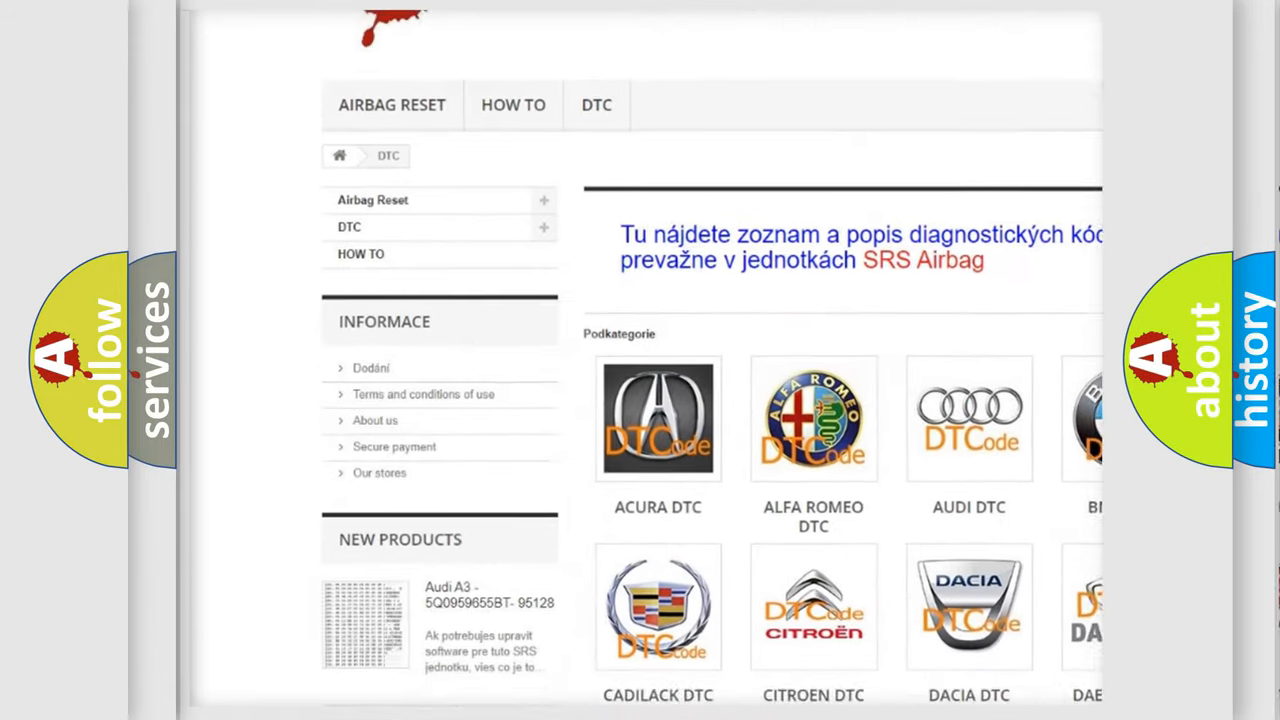
pyautogui.scroll(-3)
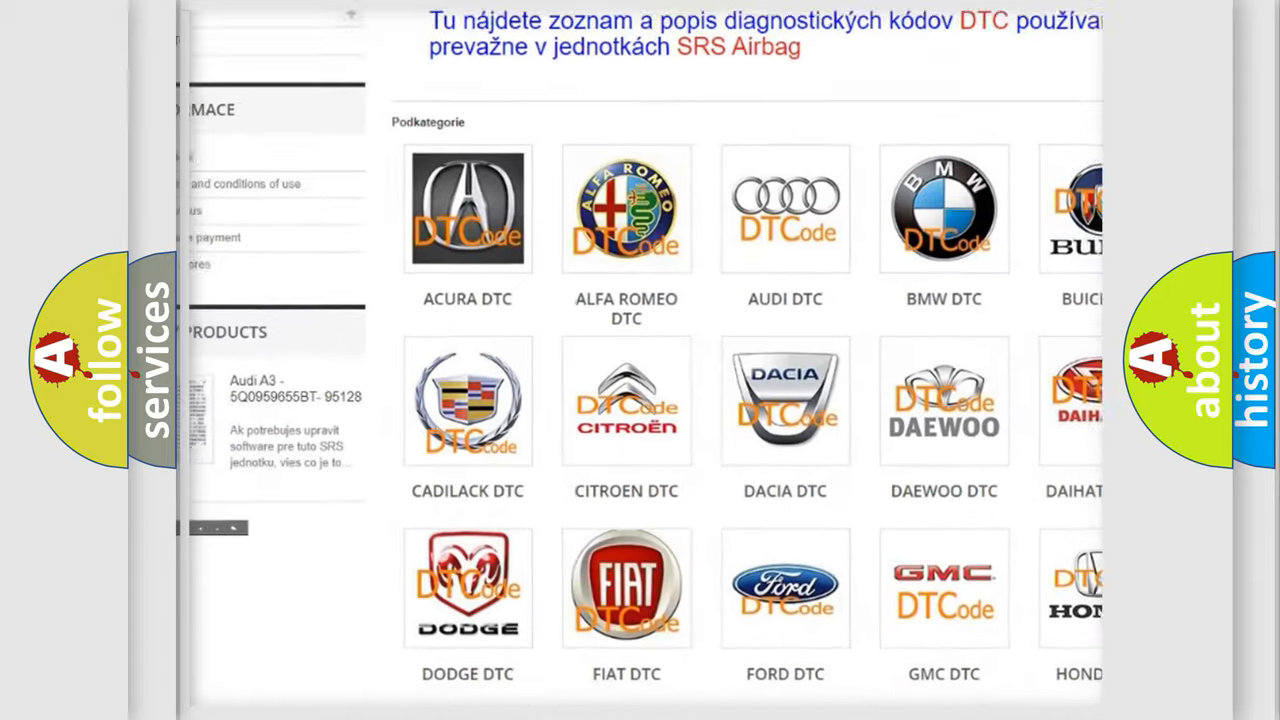
pyautogui.scroll(-3)
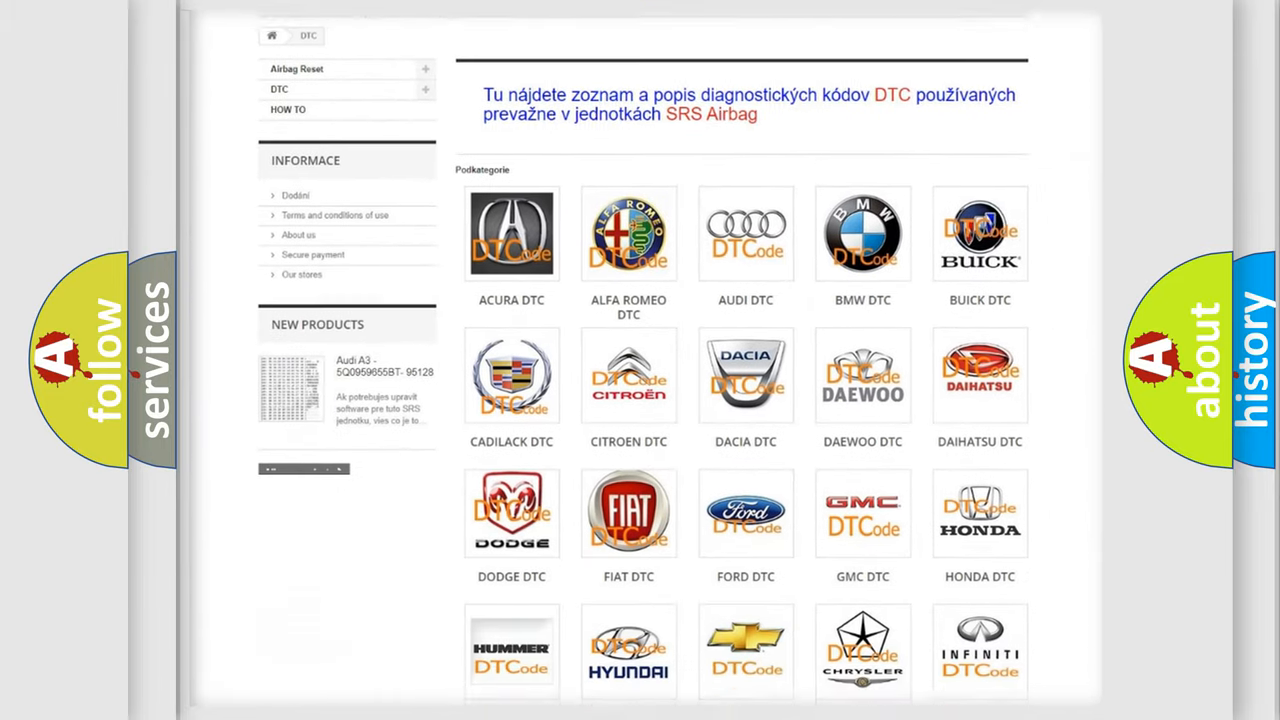
pyautogui.scroll(-3)
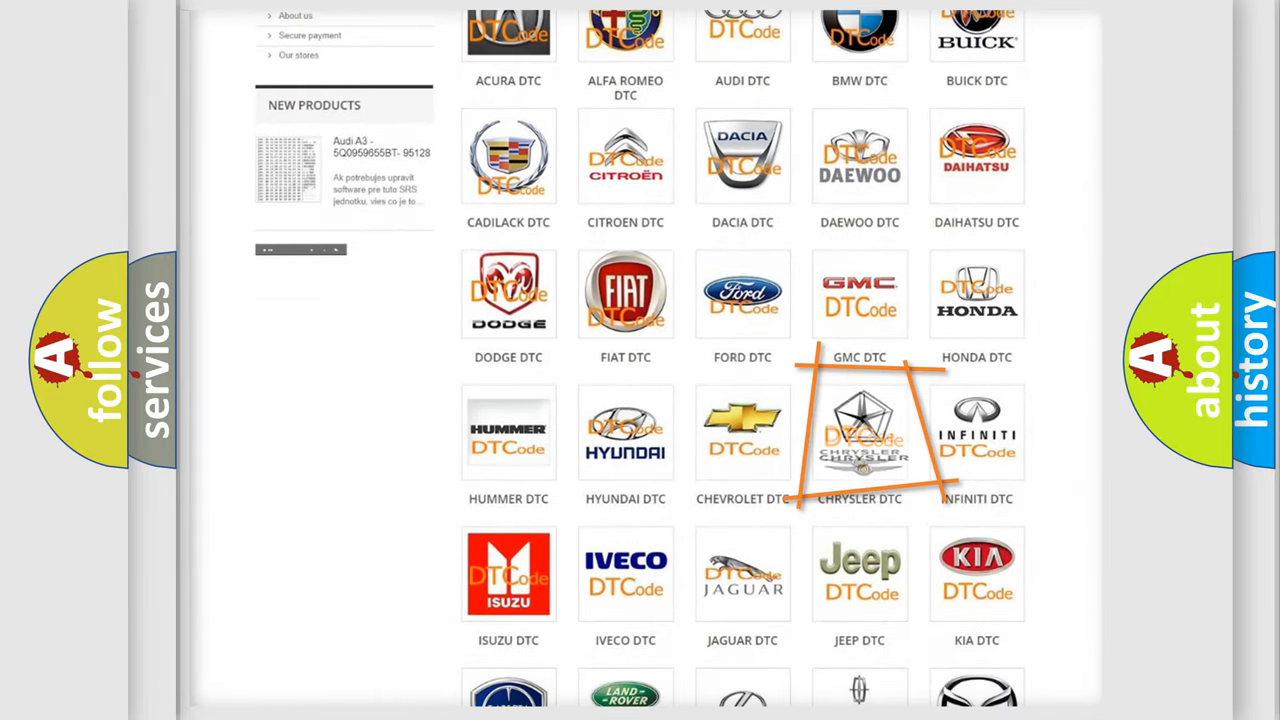